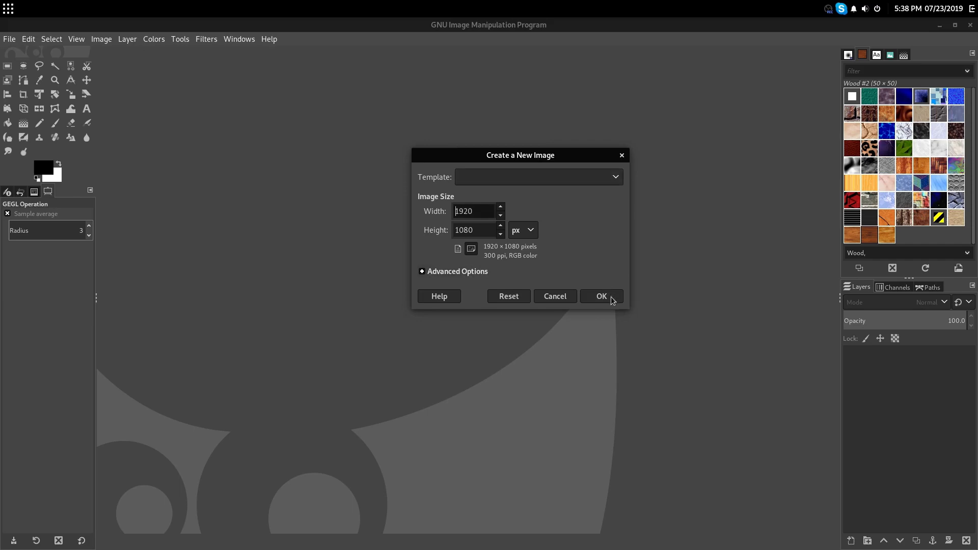
Create the new 1920×1080 px image, giving a black canvas.
click(600, 296)
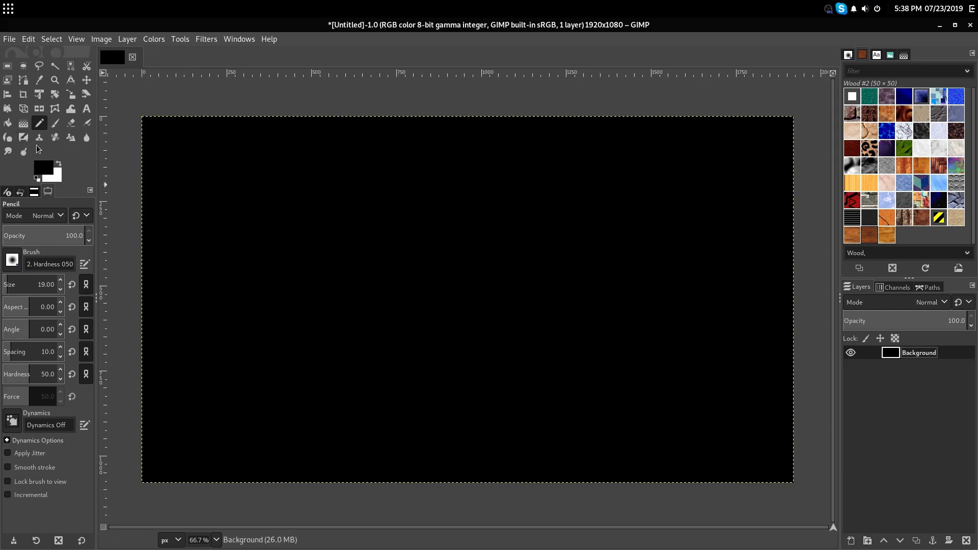
Set the foreground colour to red (ff0000) and paint a small red dot at the canvas centre.
click(42, 163)
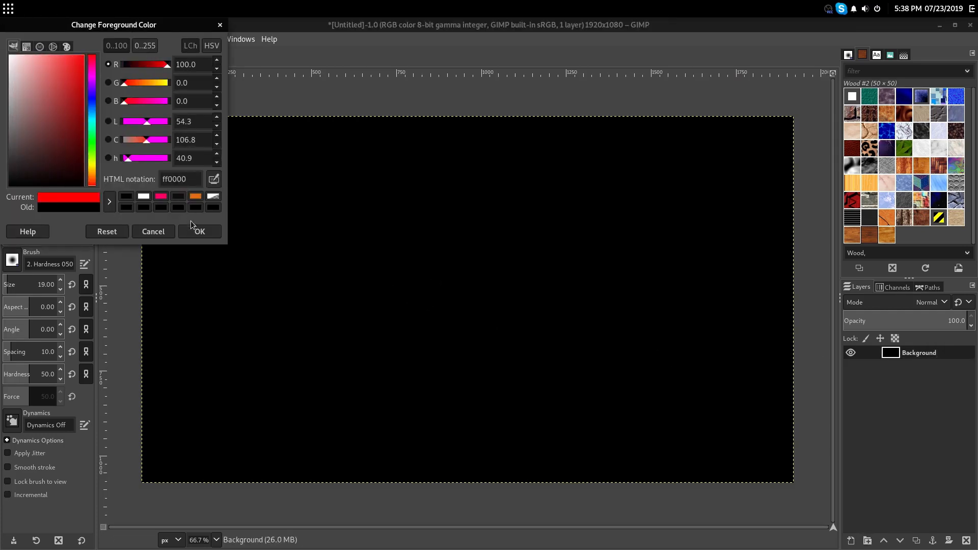
click(198, 231)
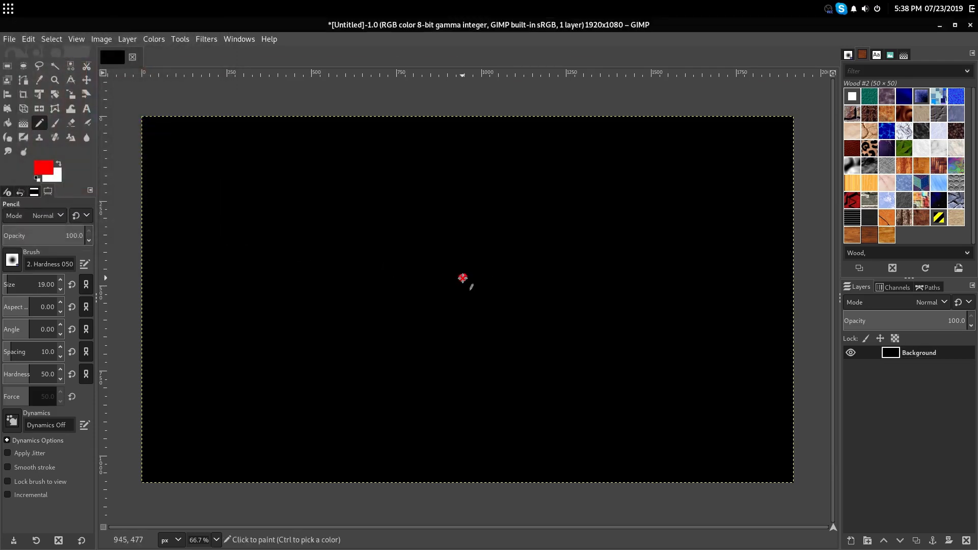
click(463, 278)
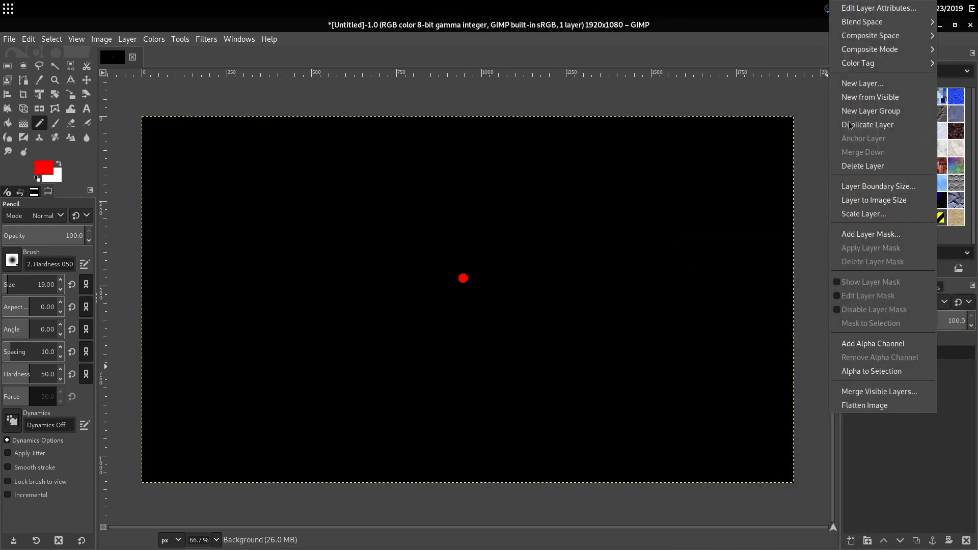
Duplicate the layer repeatedly, painting a larger red ball on each copy toward a fully red canvas.
click(868, 124)
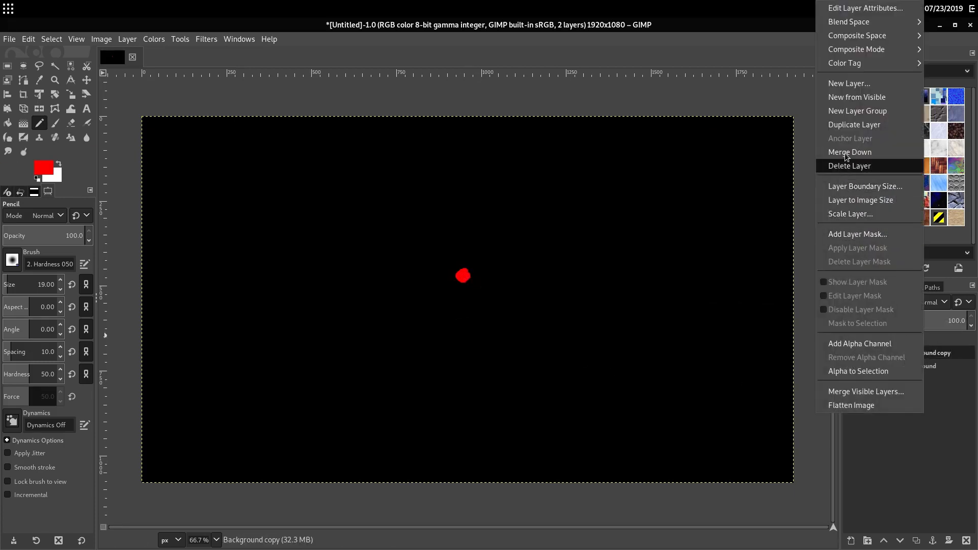
click(855, 124)
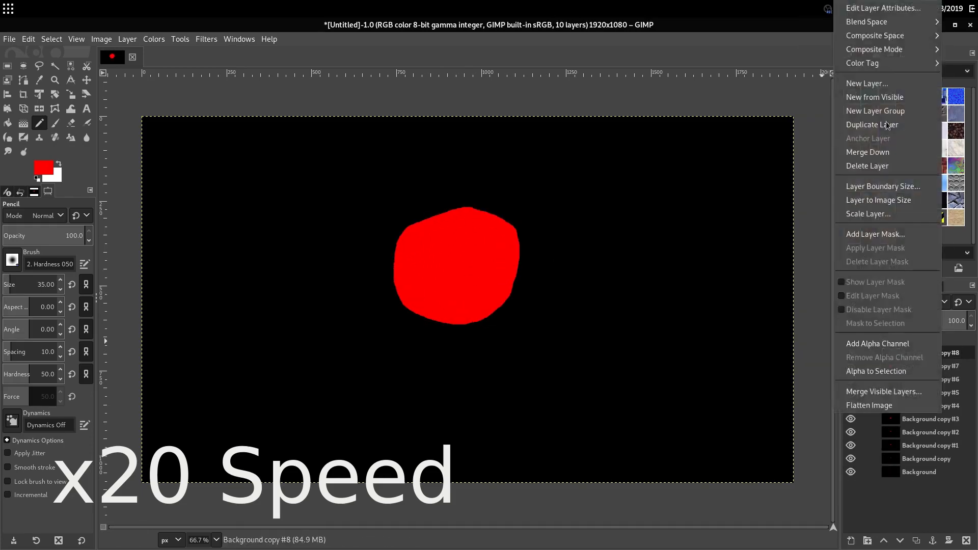
click(872, 124)
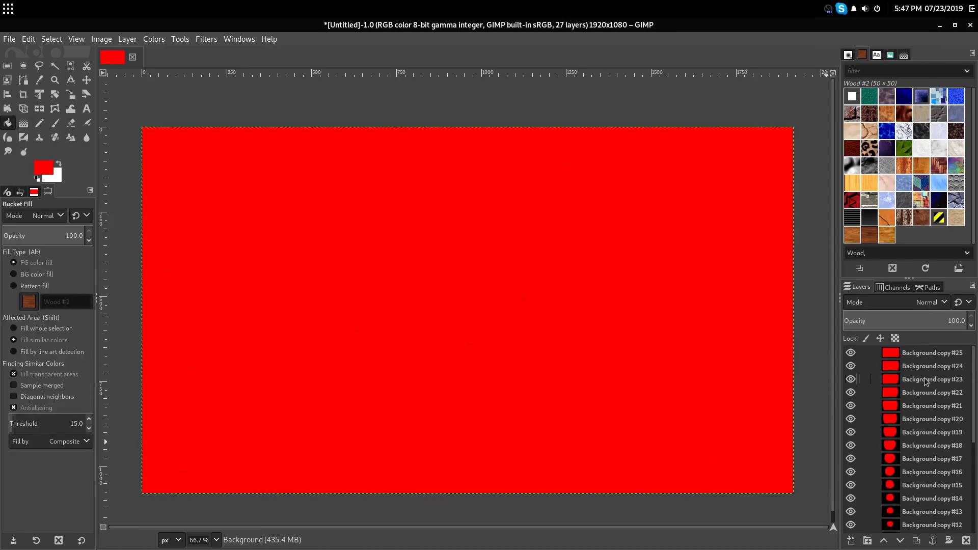
mouse_move(443, 320)
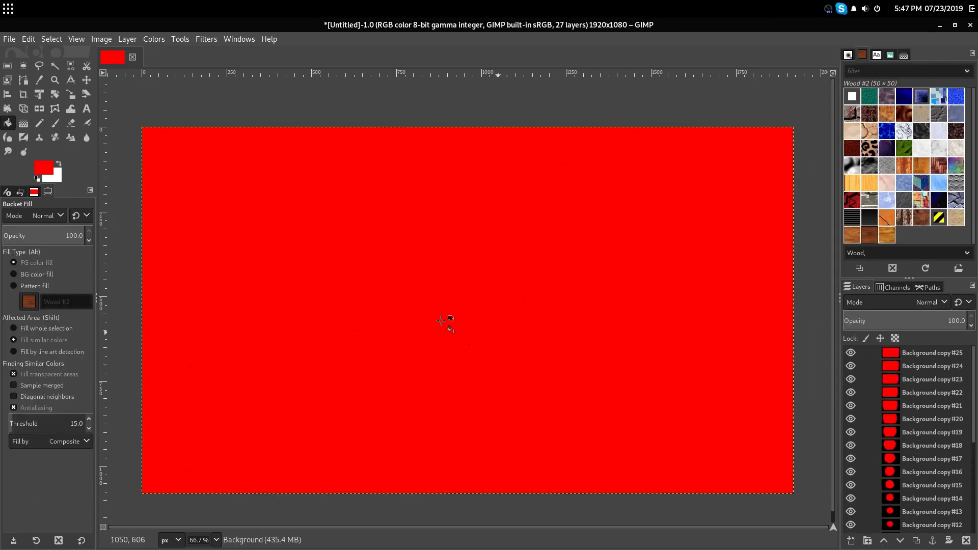
Review the Layers panel and bring up the File menu to begin exporting.
scroll(down, 3)
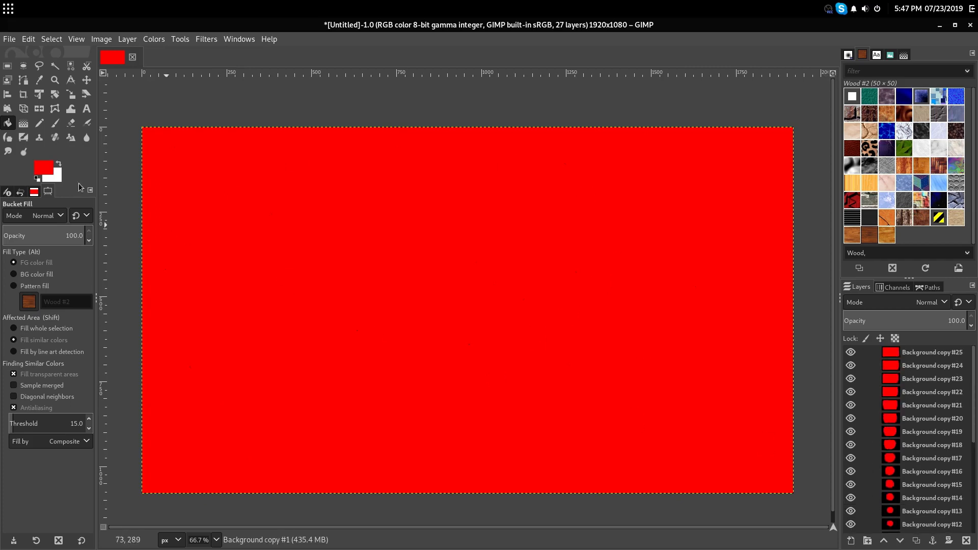
click(9, 39)
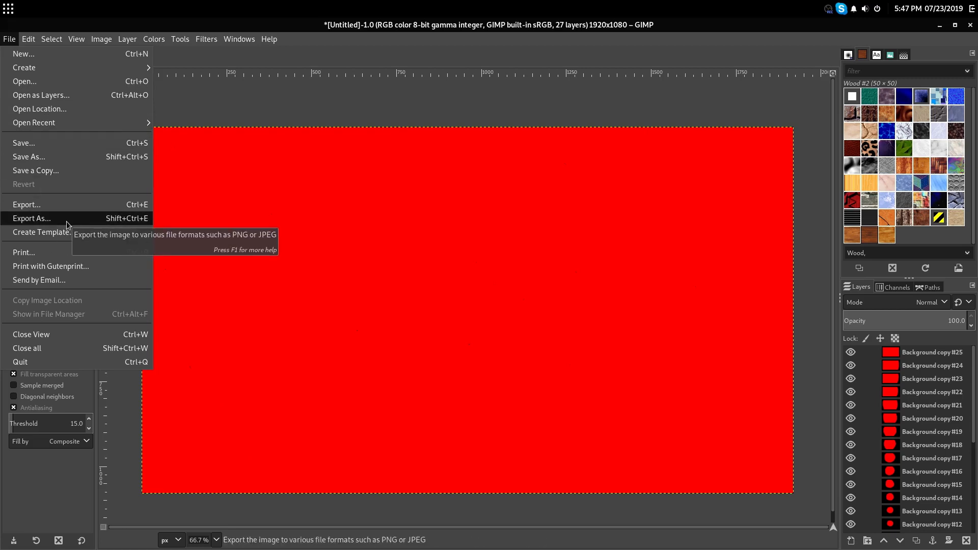
mouse_move(43, 231)
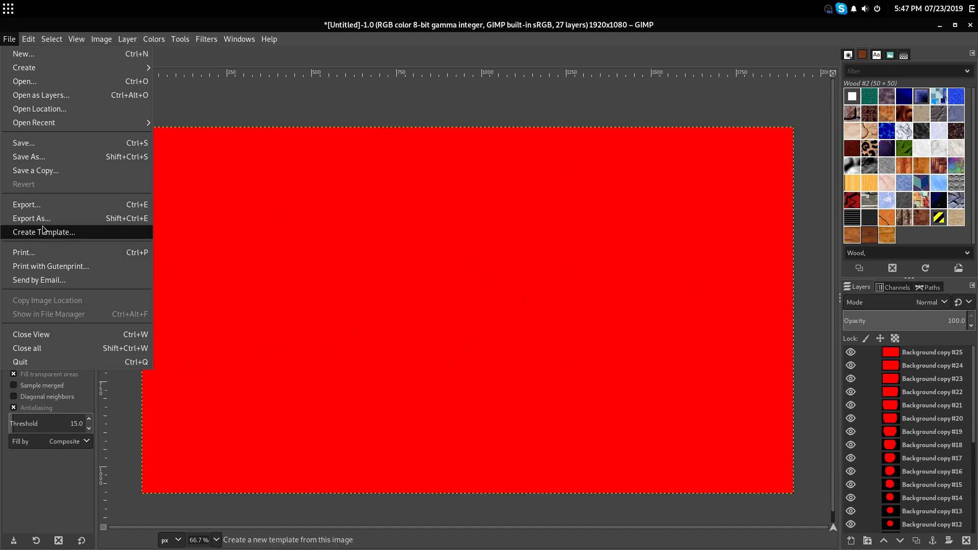
Export the image as Animation.gif in Documents, replacing the existing file.
click(32, 218)
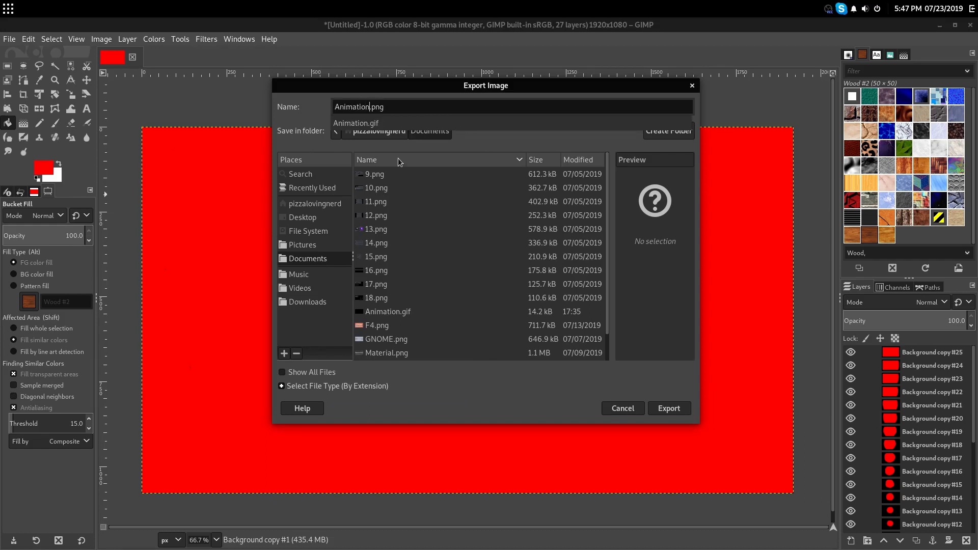
text(f)
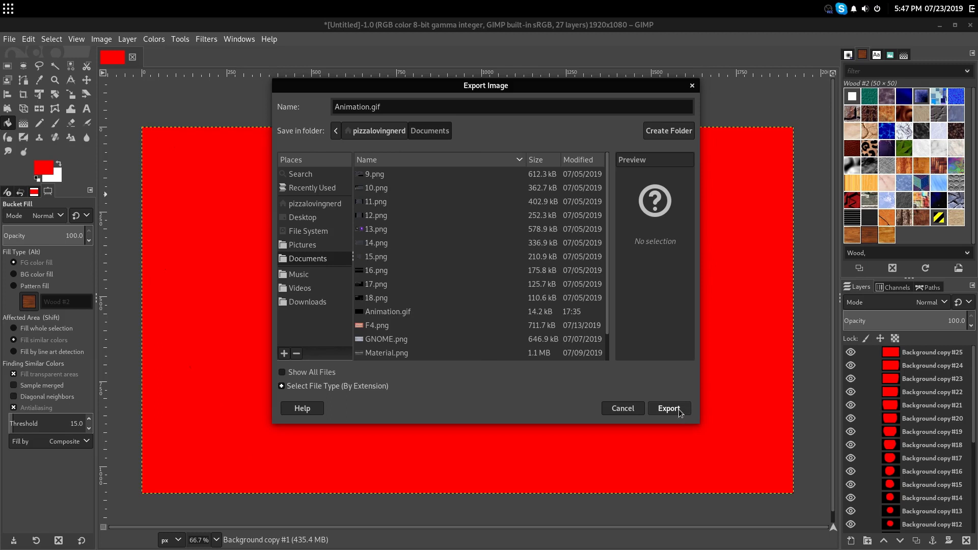
click(669, 407)
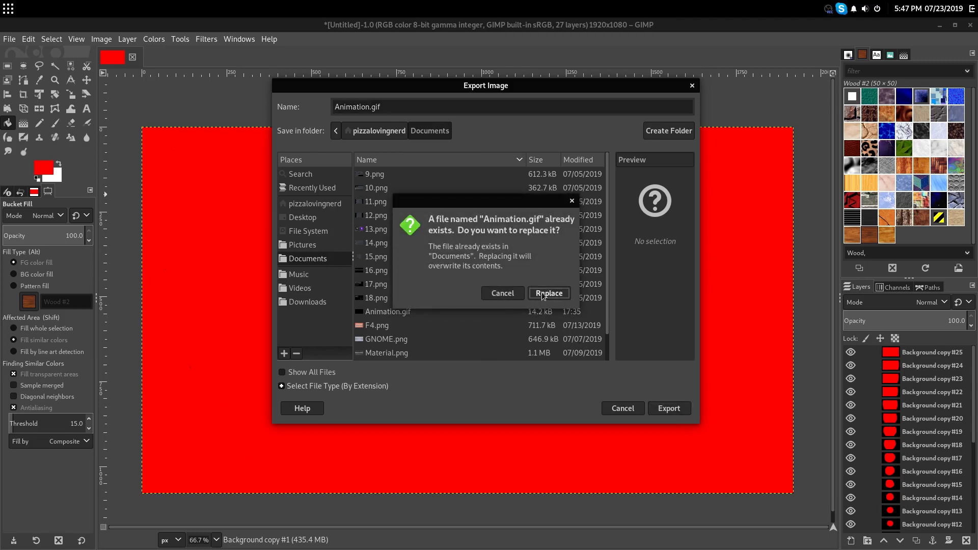
click(548, 294)
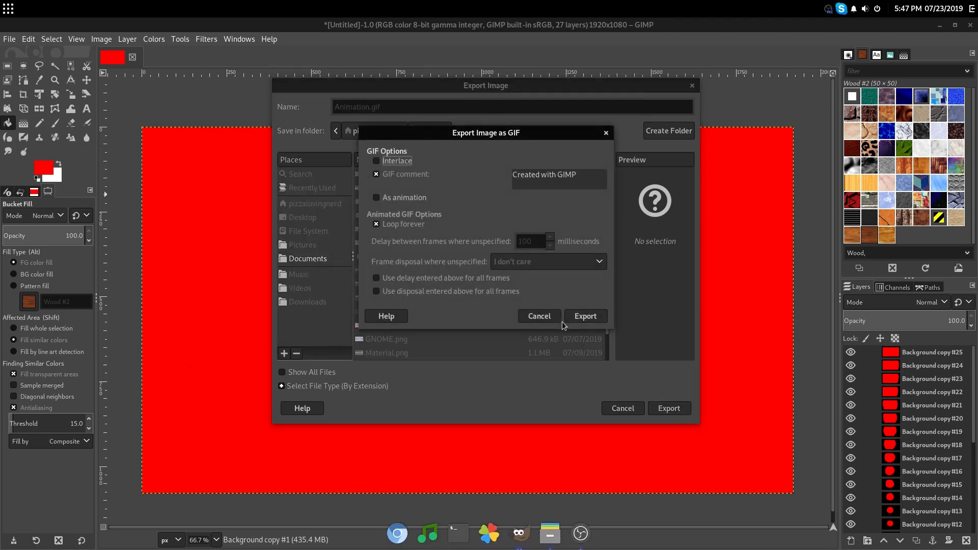
mouse_move(409, 197)
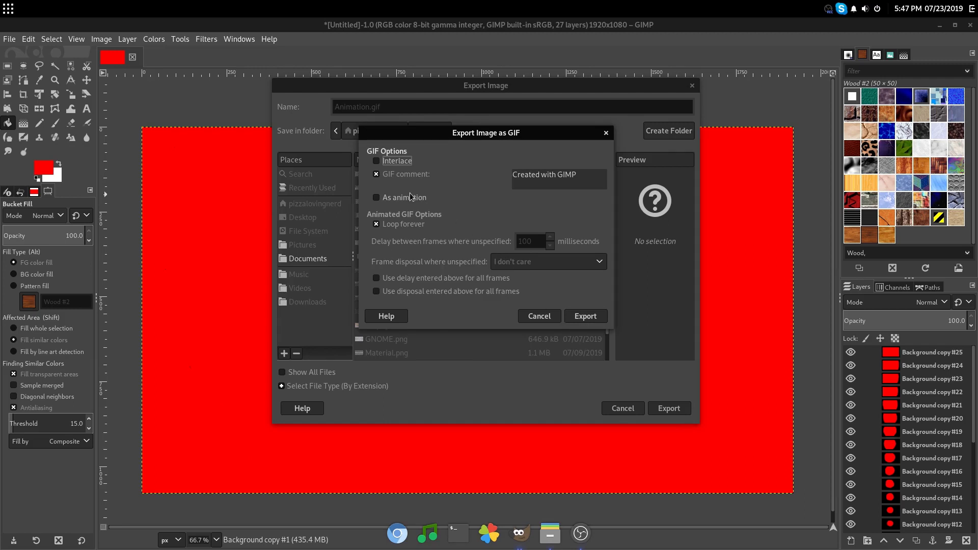
Enable As animation and Loop forever in the GIF export options.
click(376, 197)
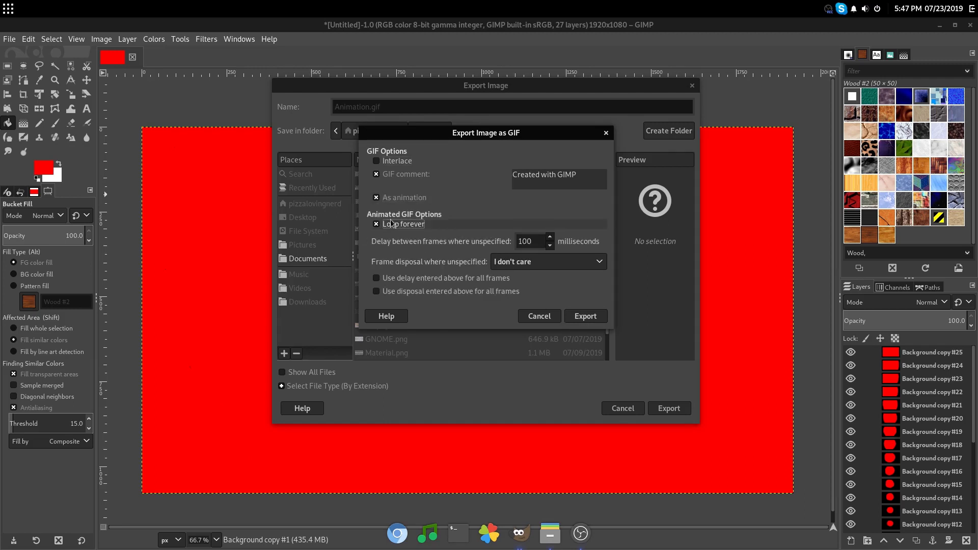
click(376, 224)
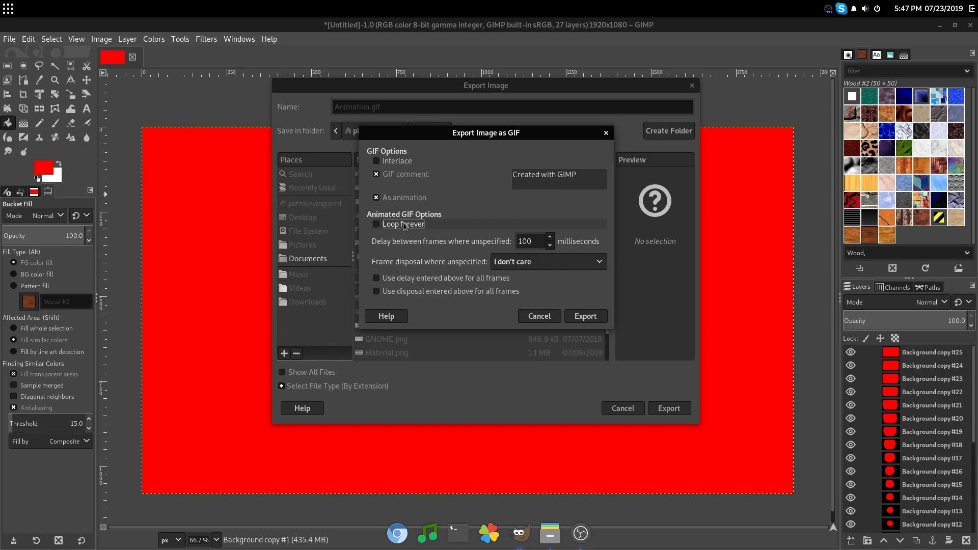
click(376, 224)
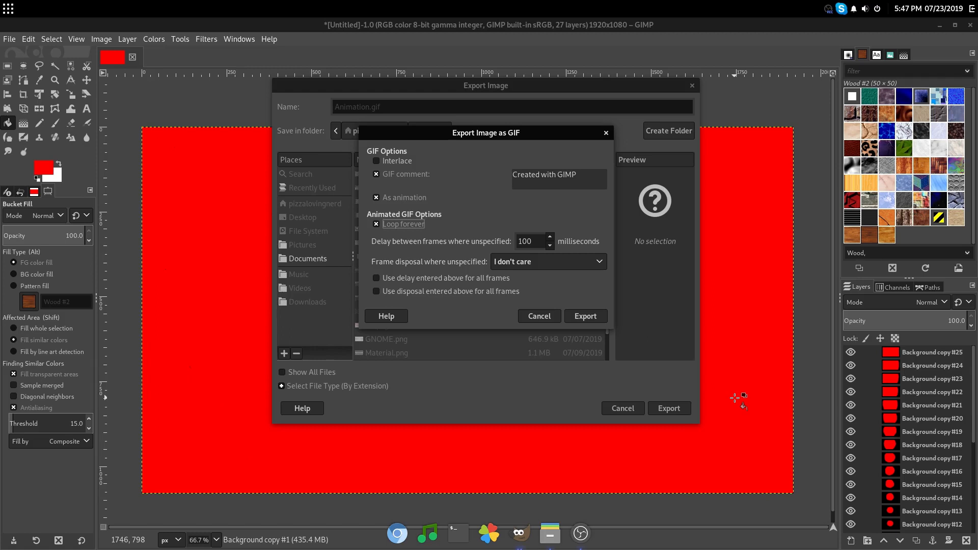
mouse_move(729, 373)
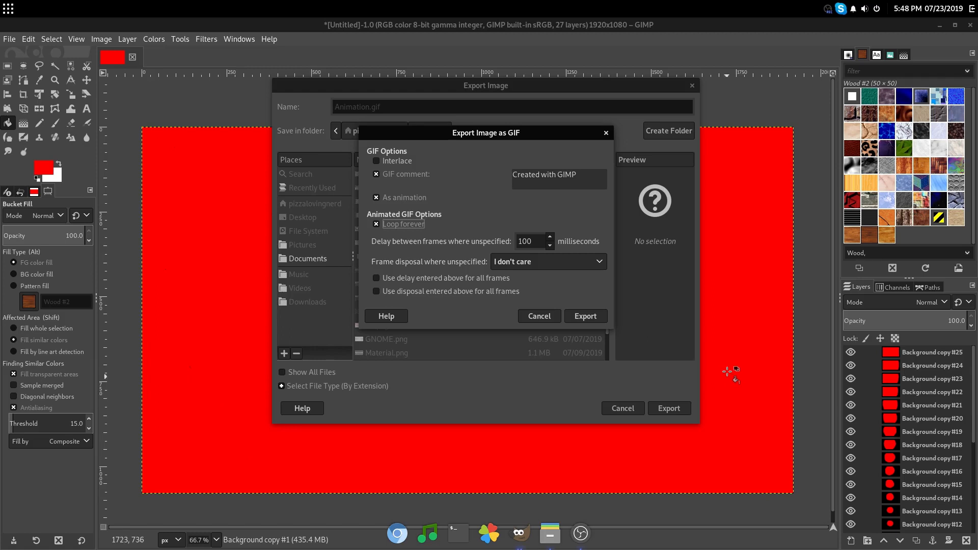
mouse_move(467, 222)
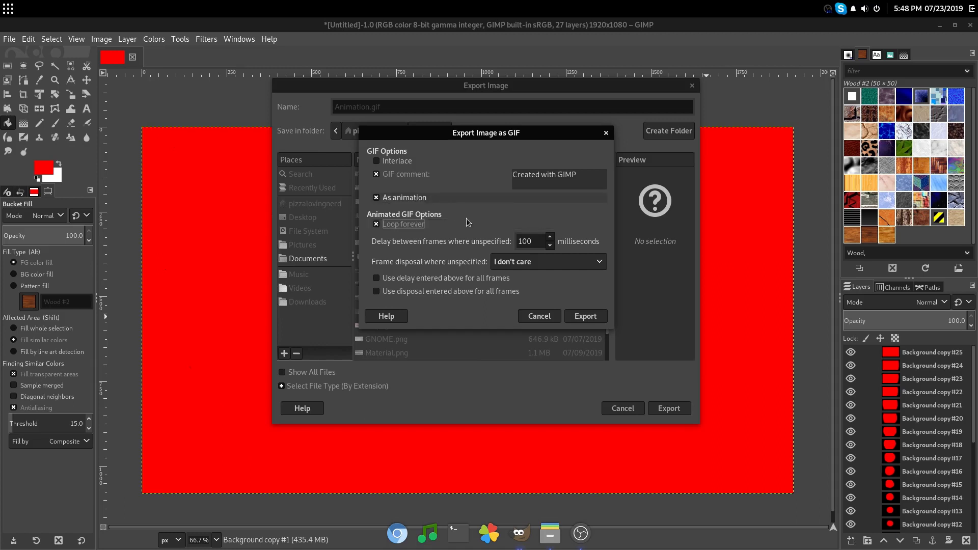
mouse_move(529, 244)
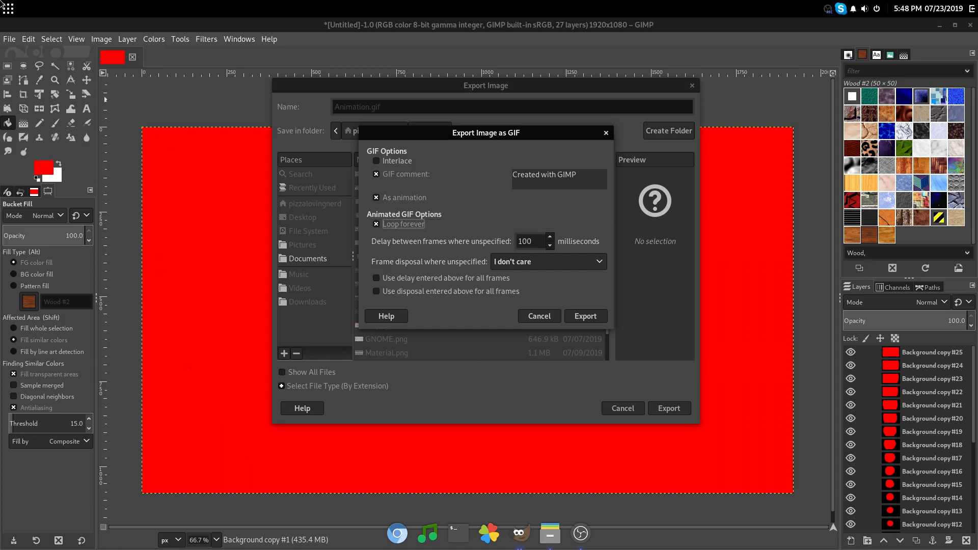
mouse_move(193, 13)
text(cal)
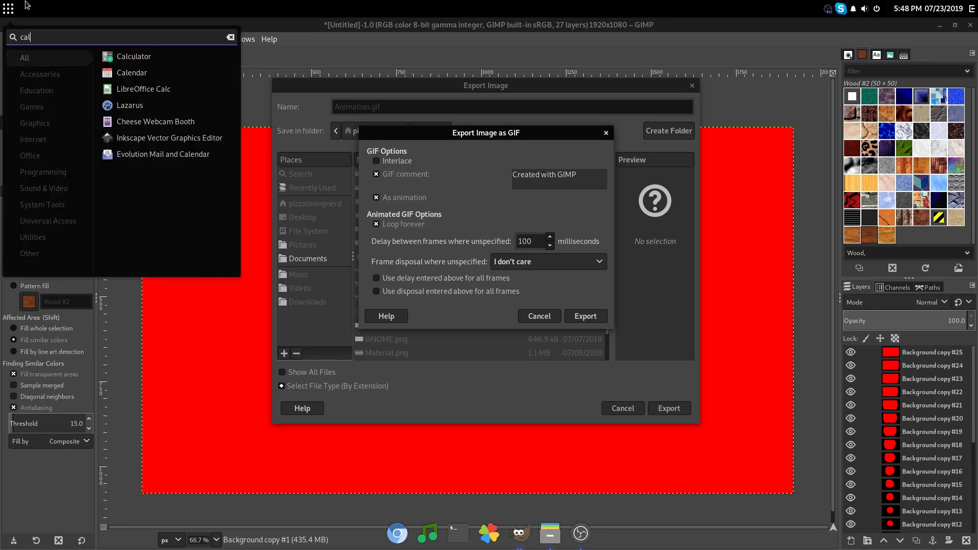
In Calculator, compute 1000 ÷ 24 to get a per-frame delay of about 41 ms.
click(132, 56)
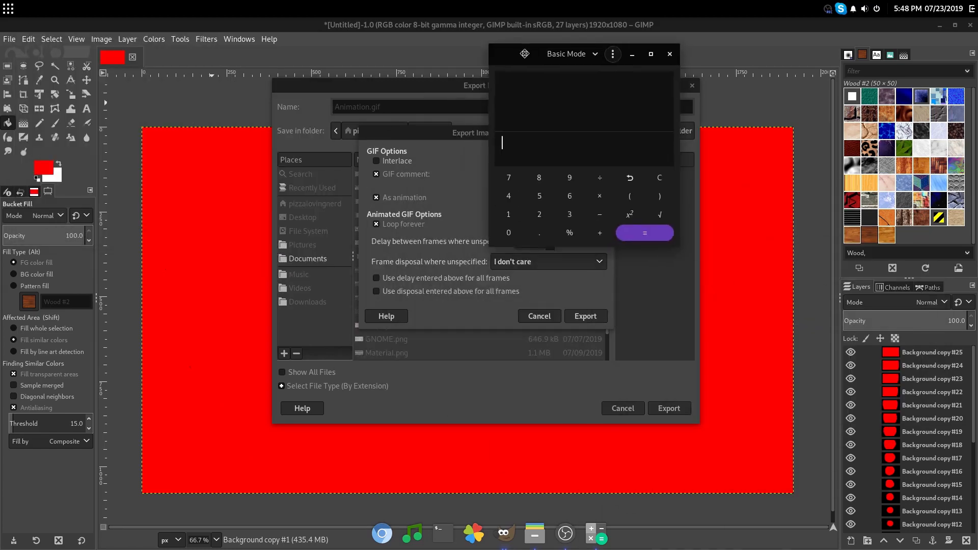
click(527, 241)
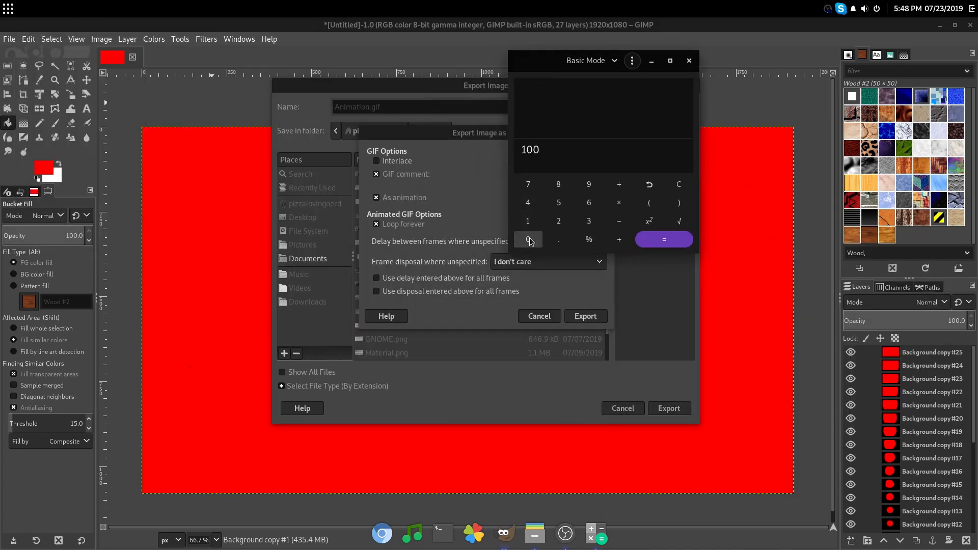
click(528, 239)
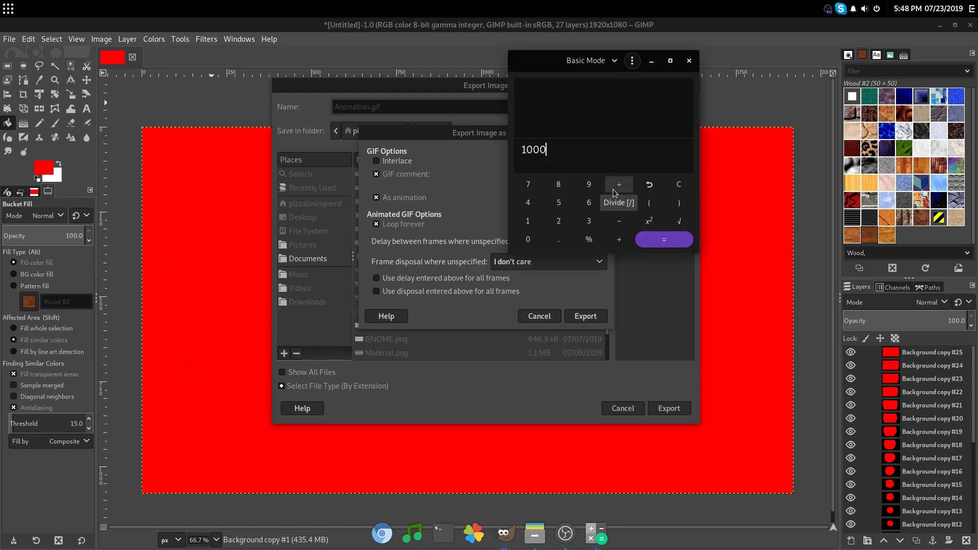
click(619, 185)
text(÷24)
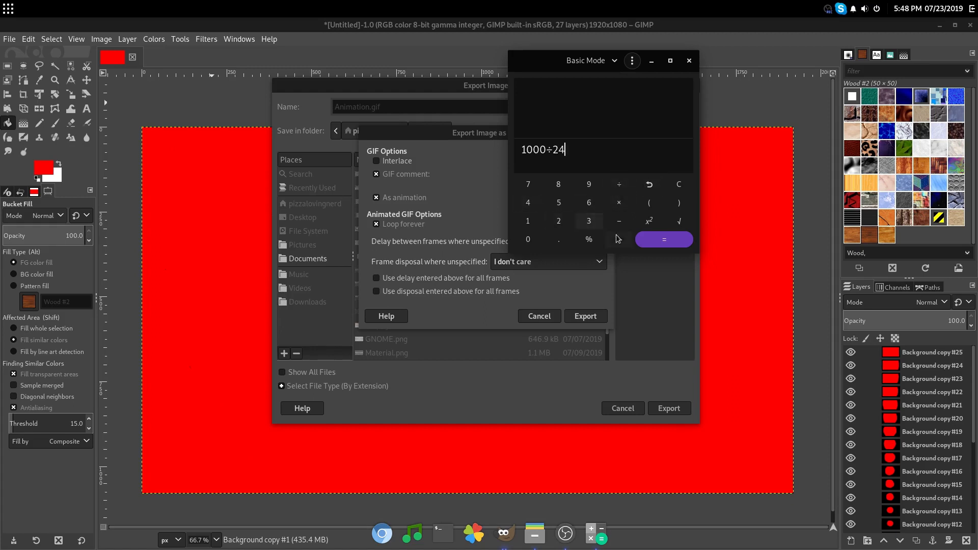
click(663, 239)
text(41.)
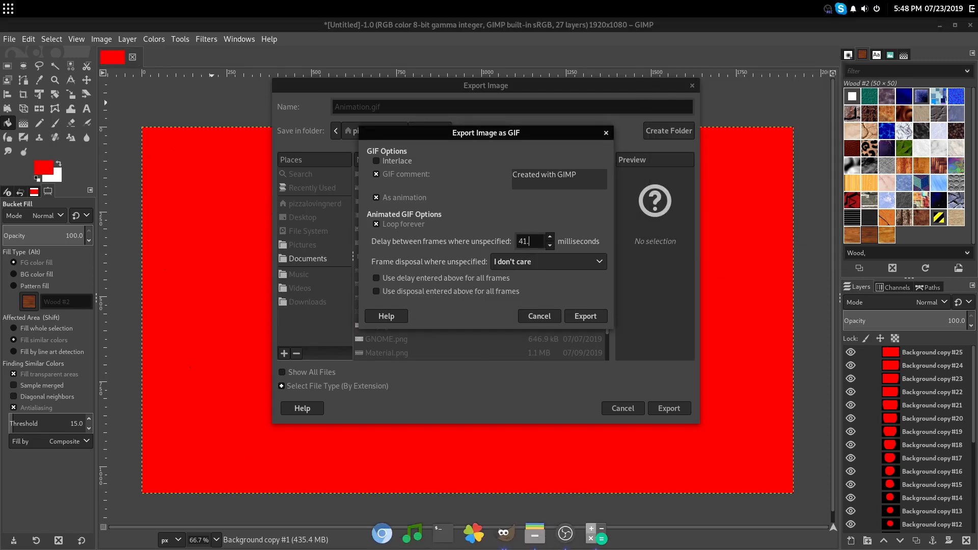
Set the frame delay to 40 ms with One frame per layer (replace) and export the animated GIF.
click(549, 245)
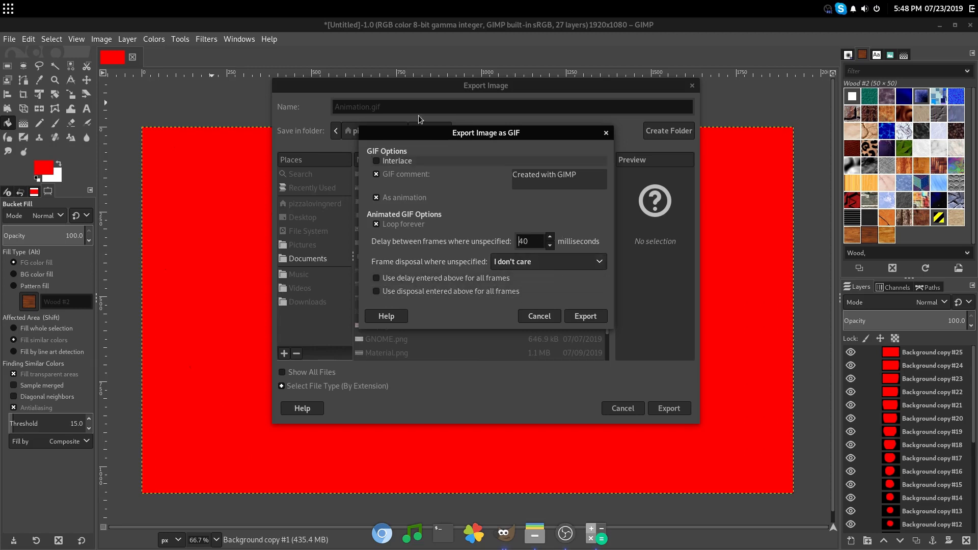
click(549, 238)
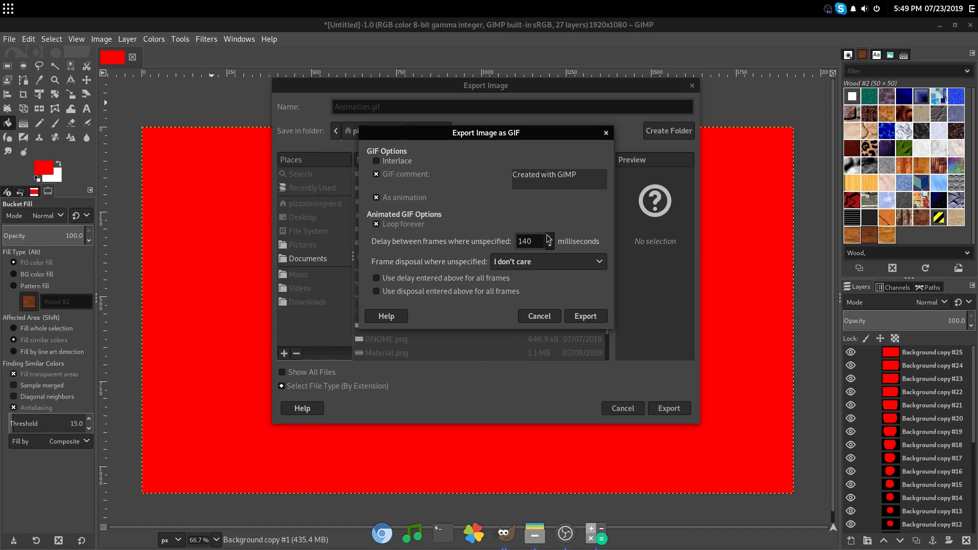
triple_click(526, 241)
text(40)
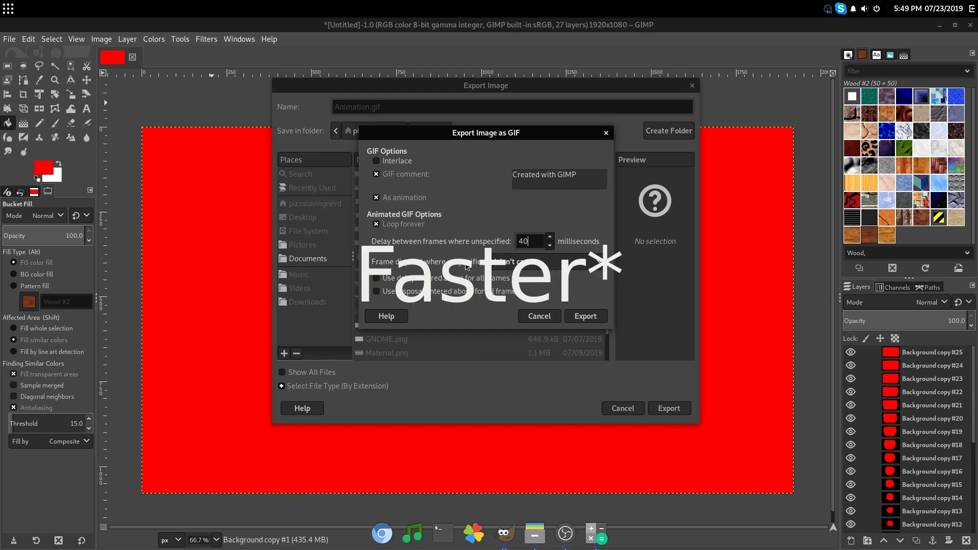
click(547, 262)
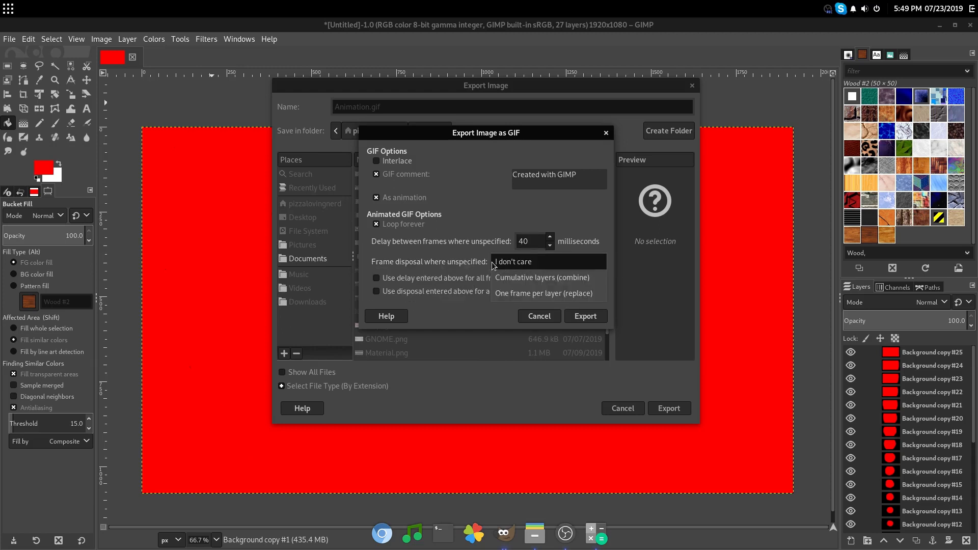
mouse_move(478, 268)
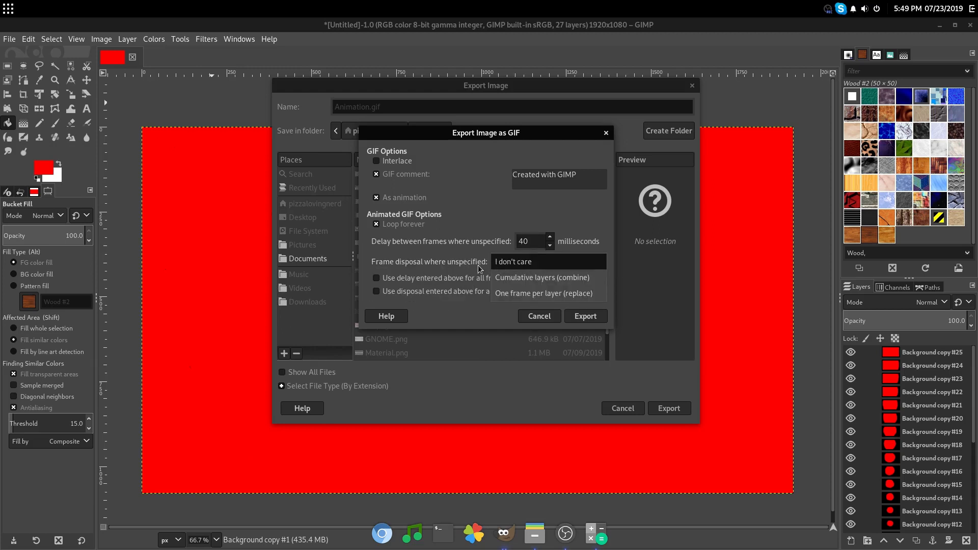
click(543, 293)
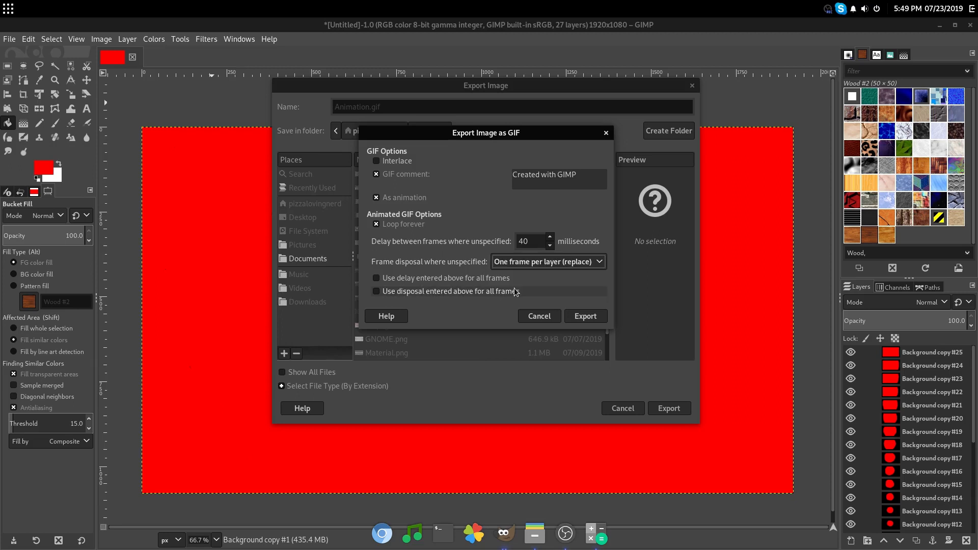
mouse_move(470, 327)
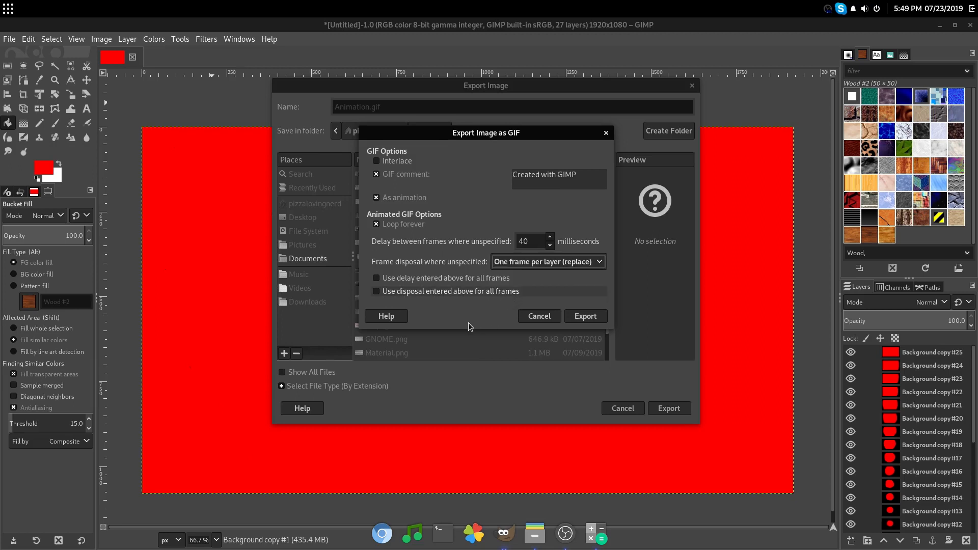
click(585, 316)
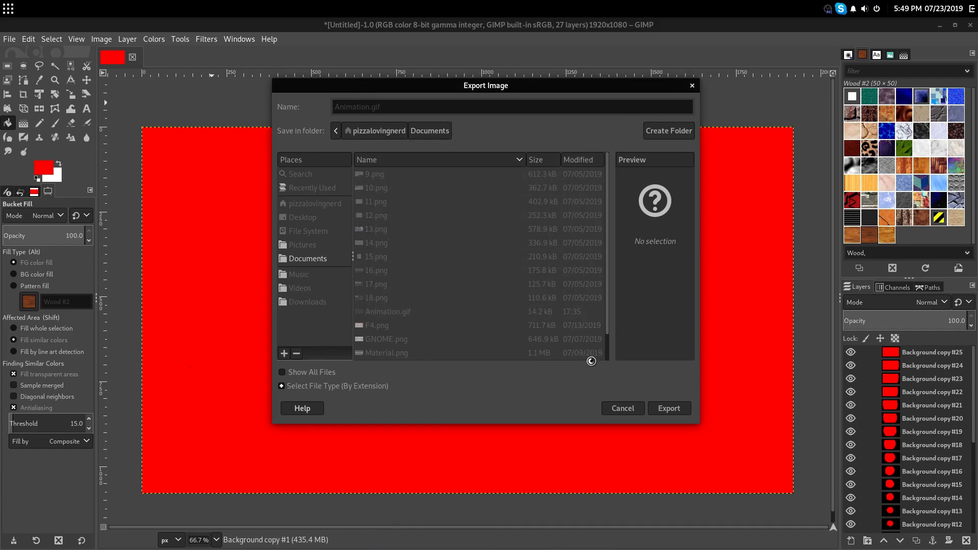
click(668, 408)
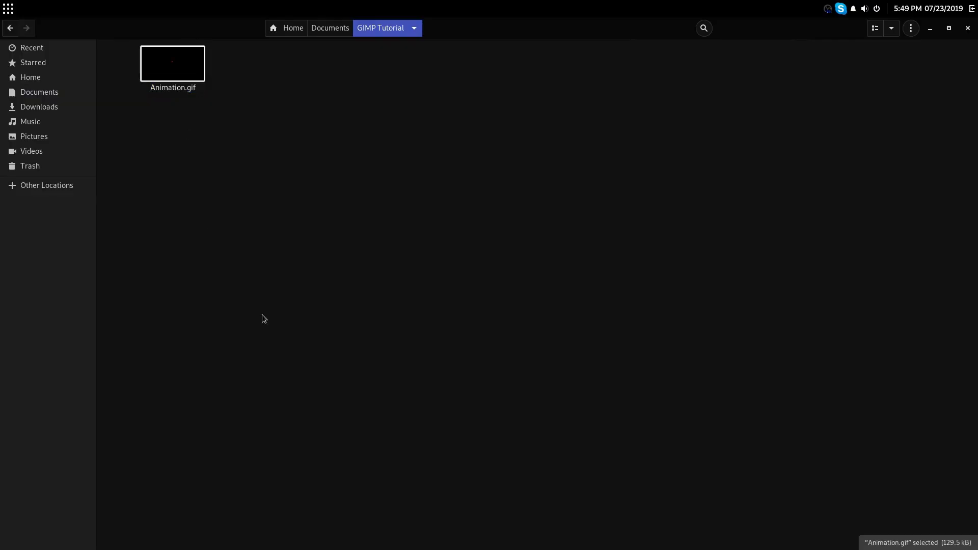
Open Animation.gif from the GIMP Tutorial folder in the image viewer.
click(172, 62)
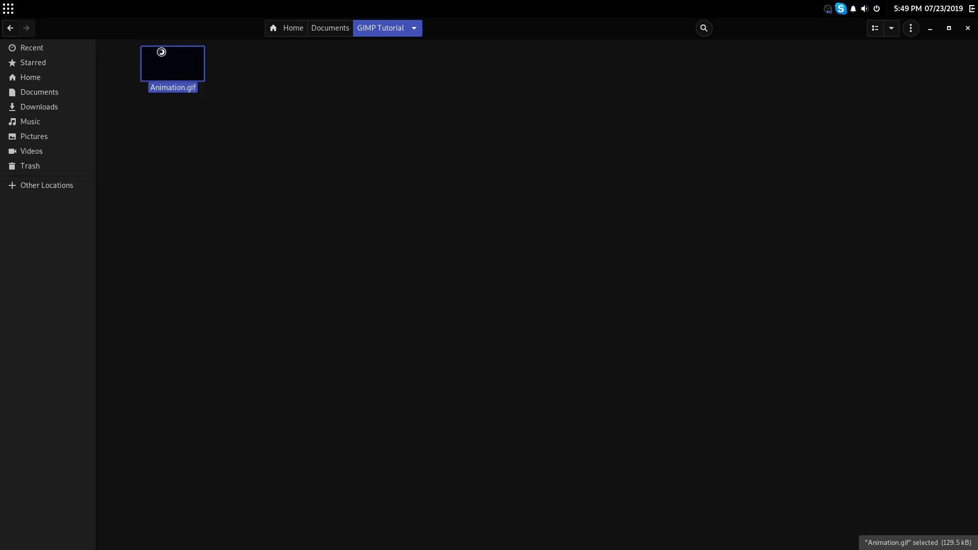
double_click(172, 63)
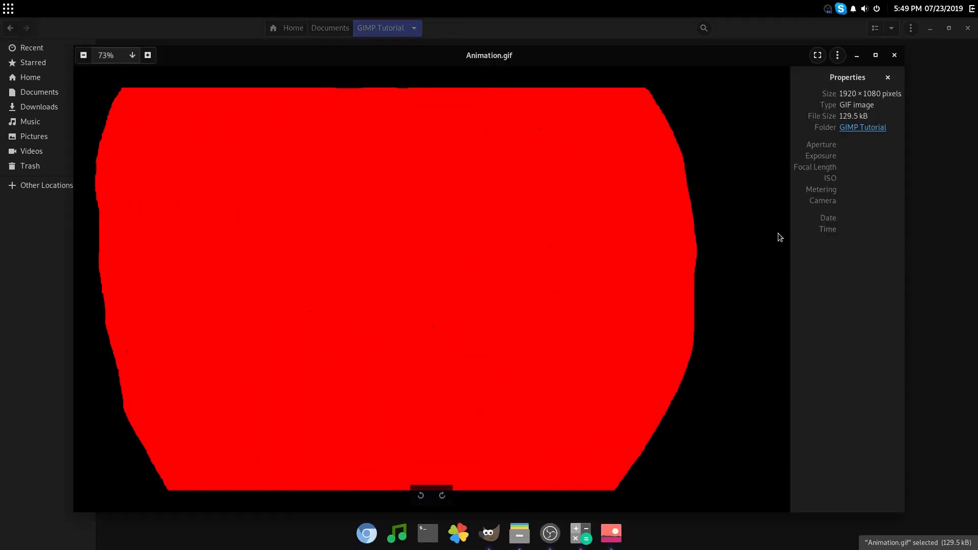